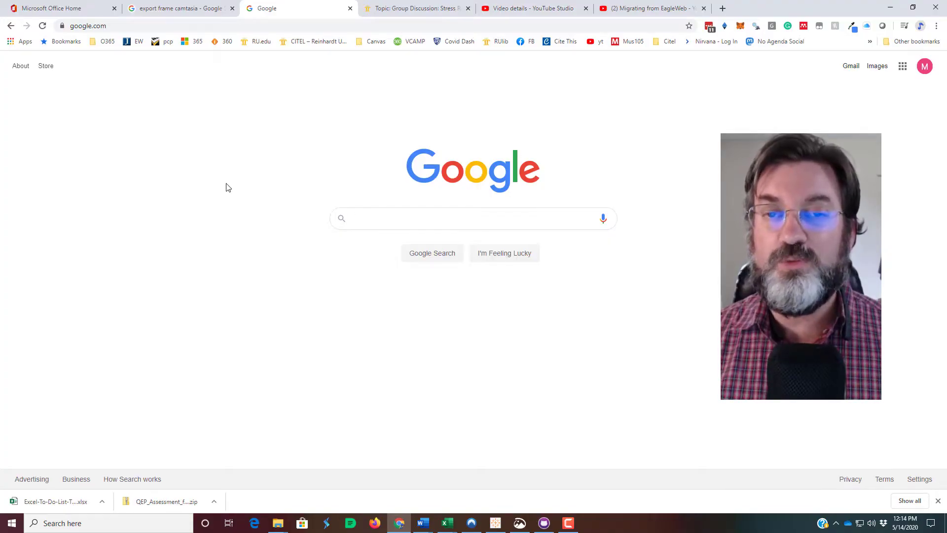
pyautogui.moveTo(256, 209)
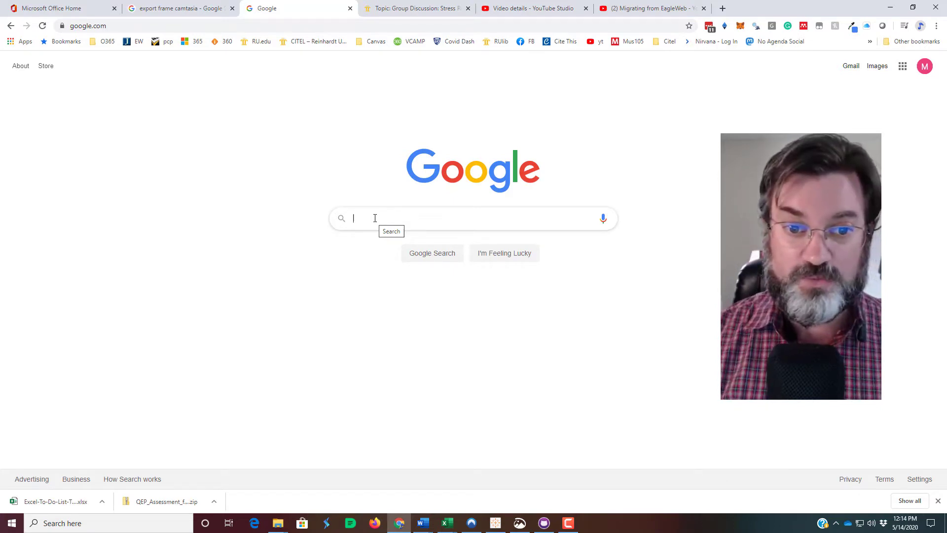
# - Search Google for 'word counter plus'
pyautogui.write('word counter plus')
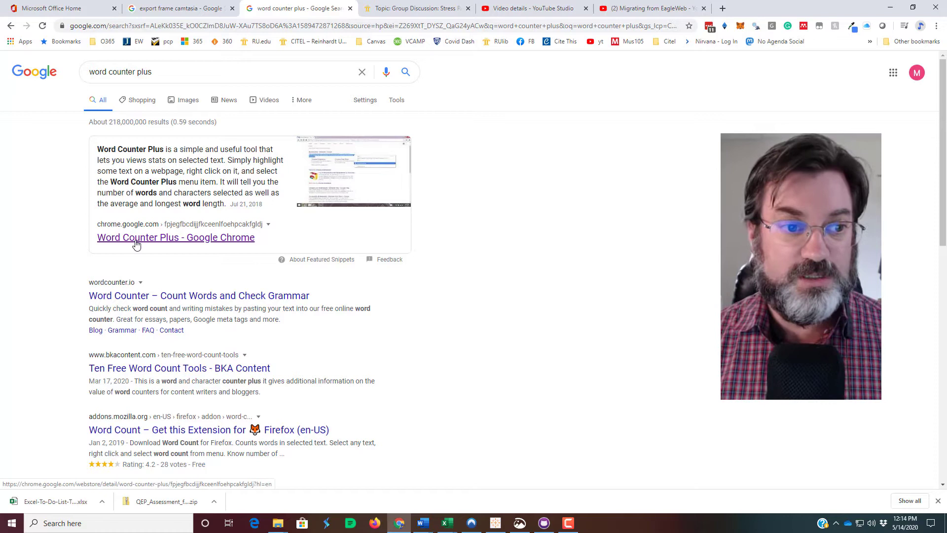
# - Add Word Counter Plus to Chrome from its store listing, then return to the Canvas discussion
pyautogui.click(176, 237)
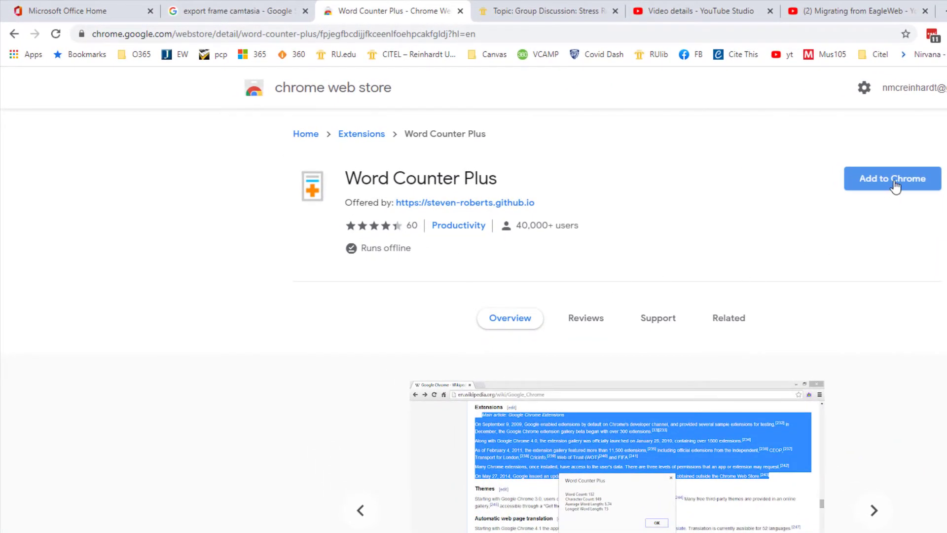
pyautogui.click(892, 178)
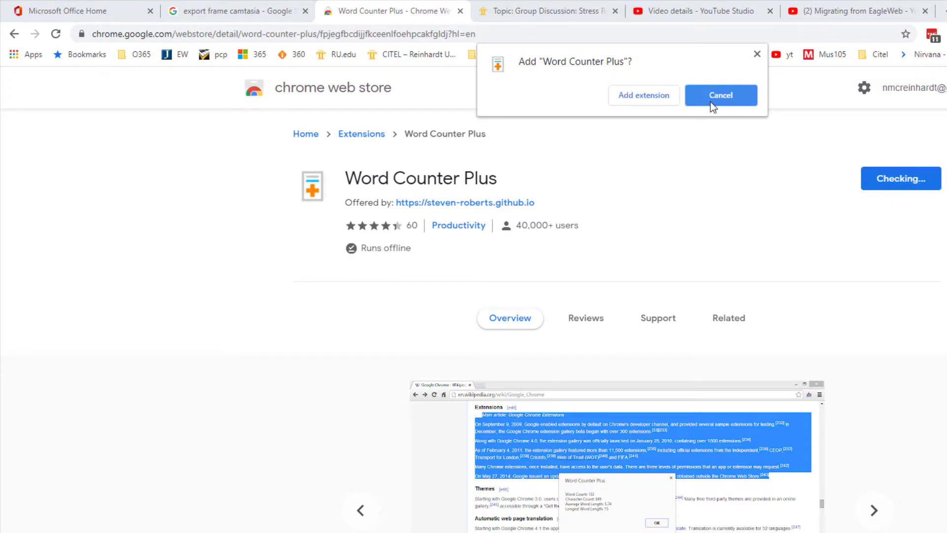
pyautogui.click(720, 95)
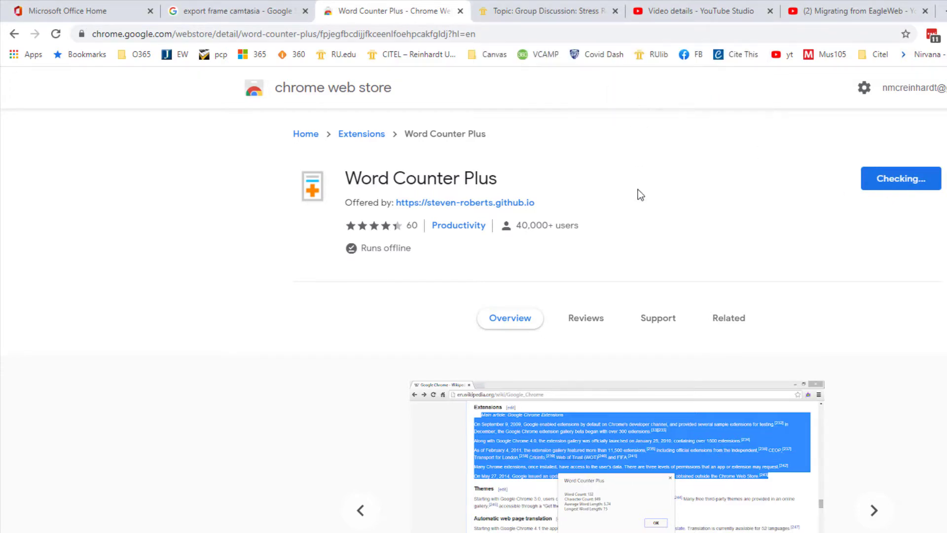
pyautogui.click(900, 178)
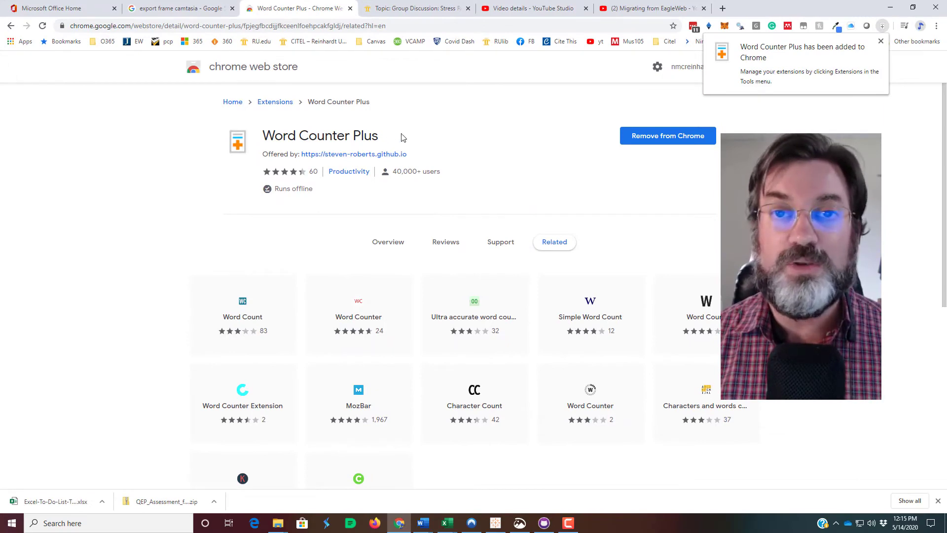
pyautogui.click(415, 8)
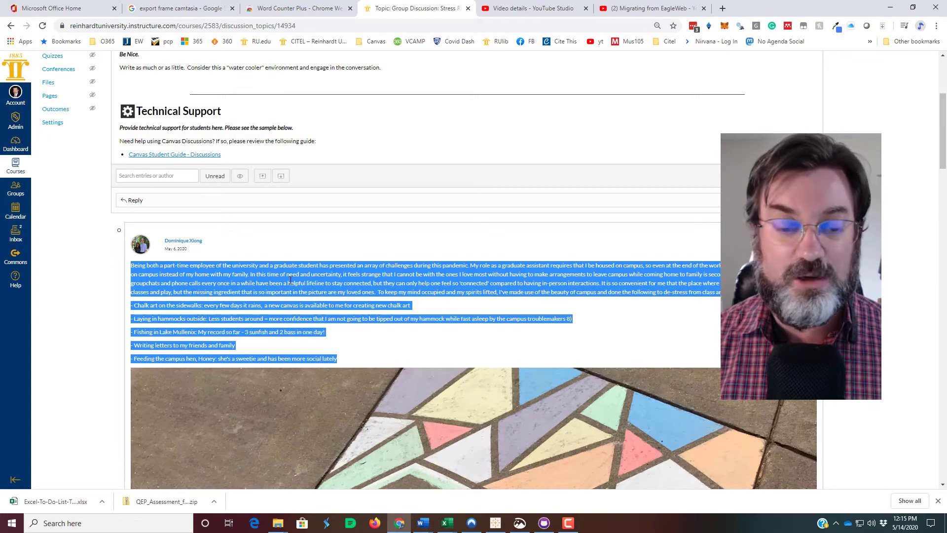
# - Run Word Counter Plus on the selected reply text, reporting 286 words and 1533 characters
pyautogui.rightClick(290, 279)
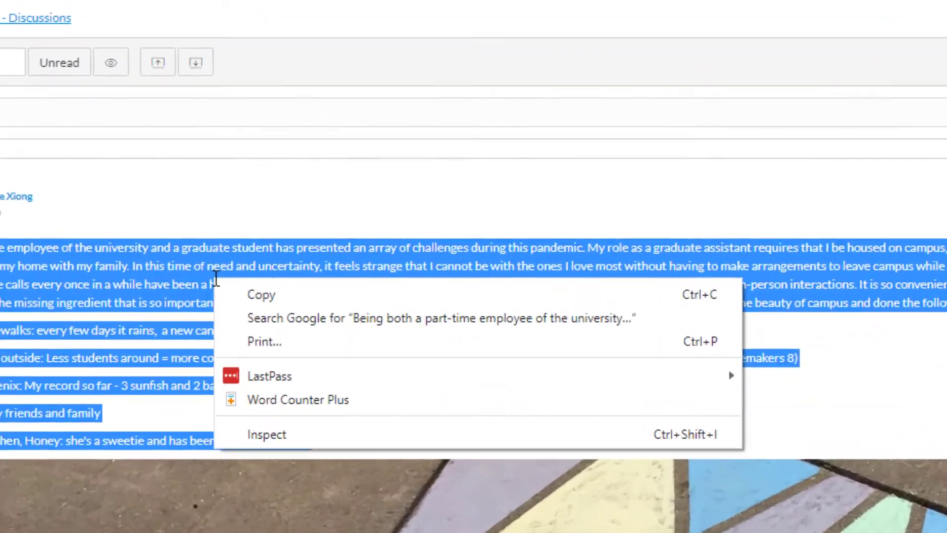
pyautogui.moveTo(297, 402)
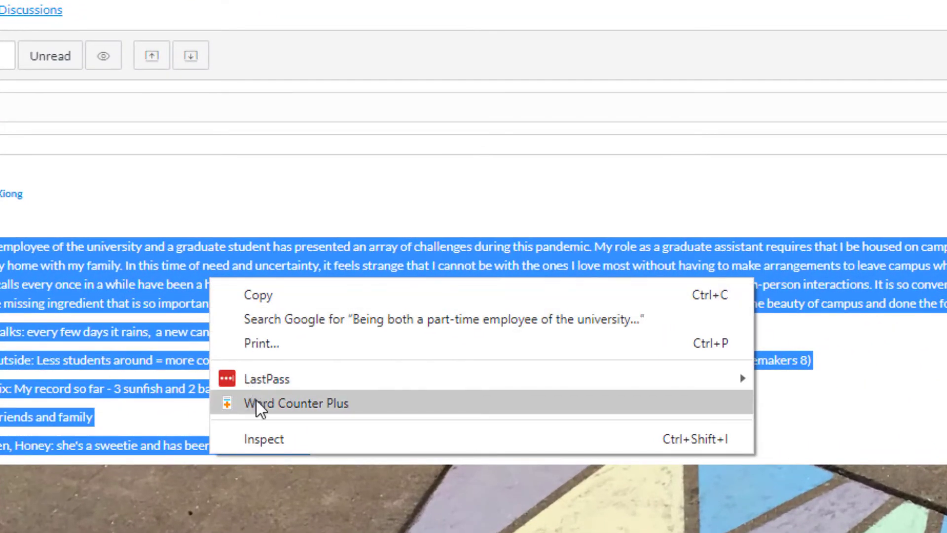
pyautogui.moveTo(276, 416)
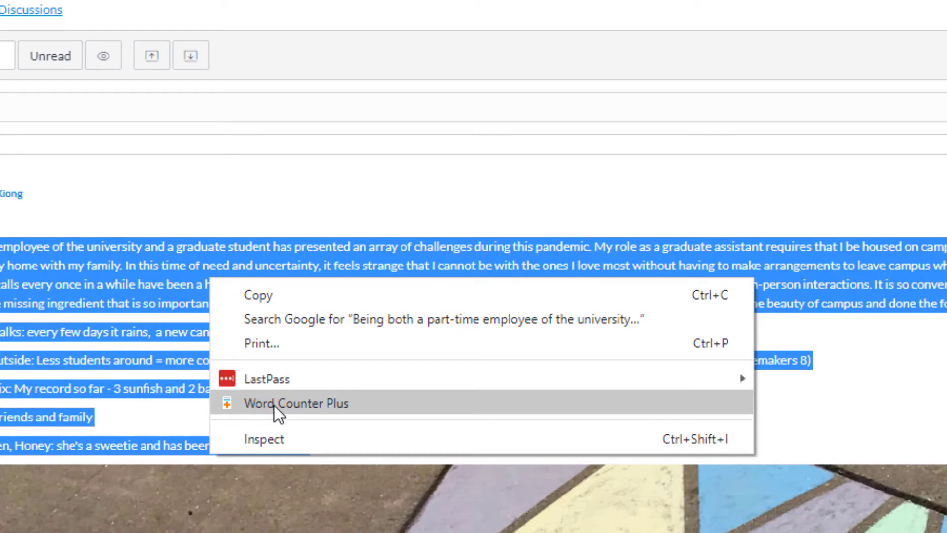
pyautogui.click(295, 402)
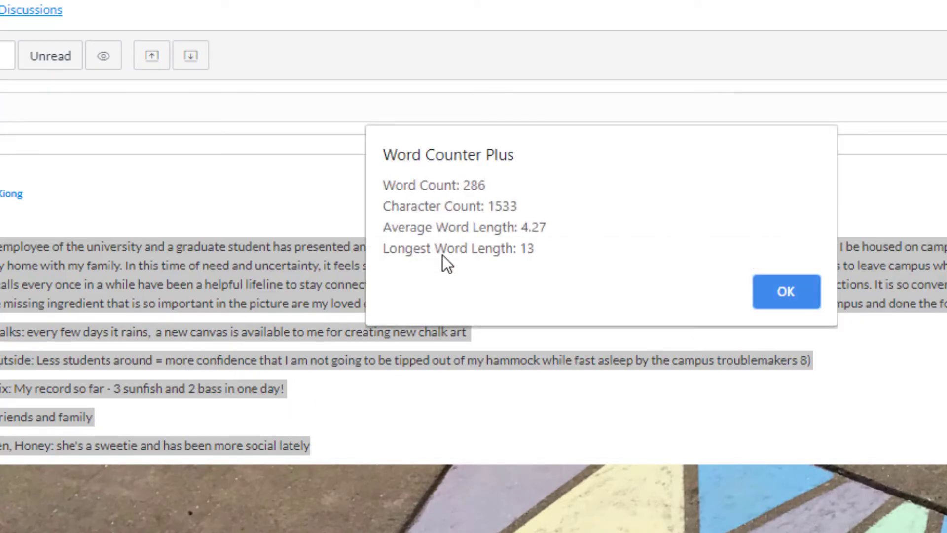